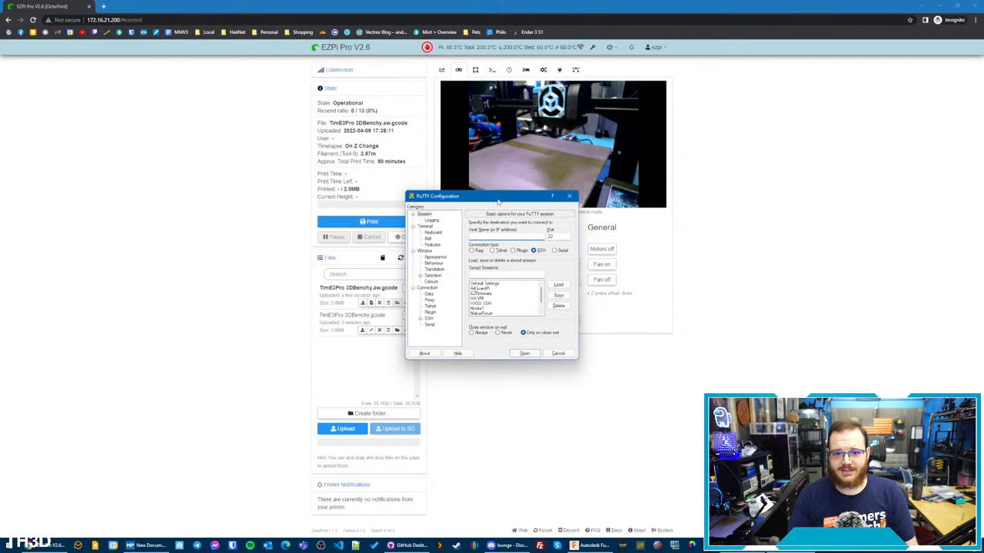
# Start the SSH connection to the printer's Raspberry Pi, raising the host-key security alert
pyautogui.moveTo(499, 197); pyautogui.dragTo(507, 277)
pyautogui.write('172.16.21.200')
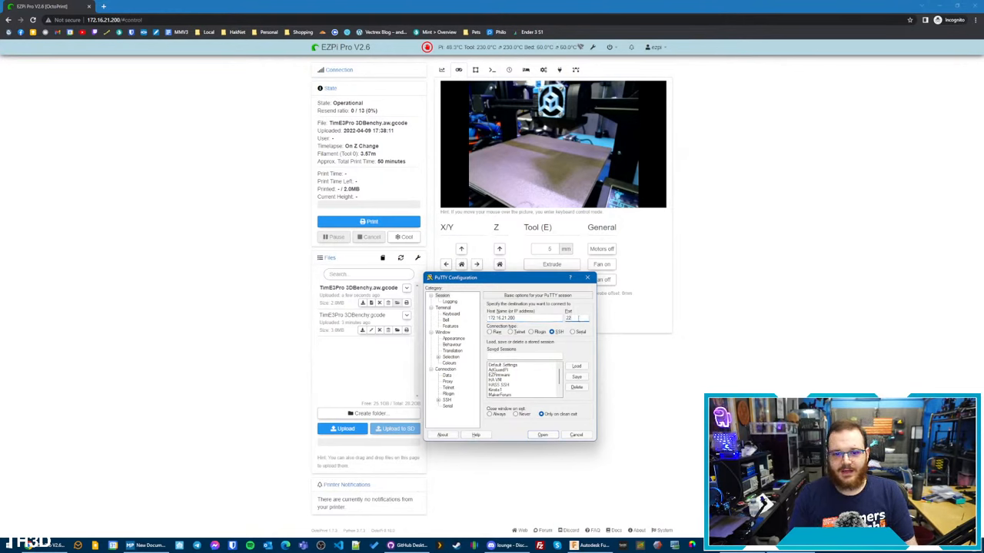
pyautogui.click(542, 433)
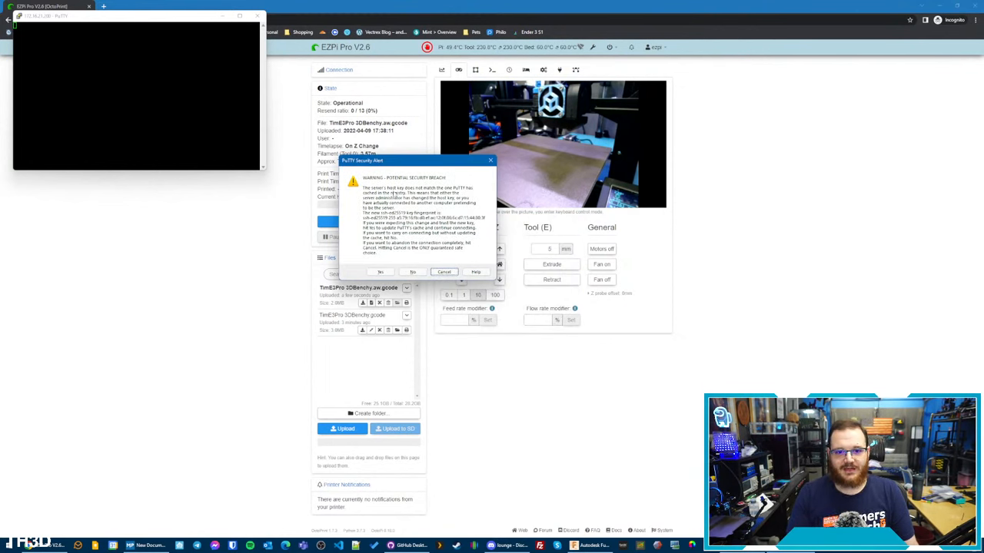
pyautogui.moveTo(362, 255)
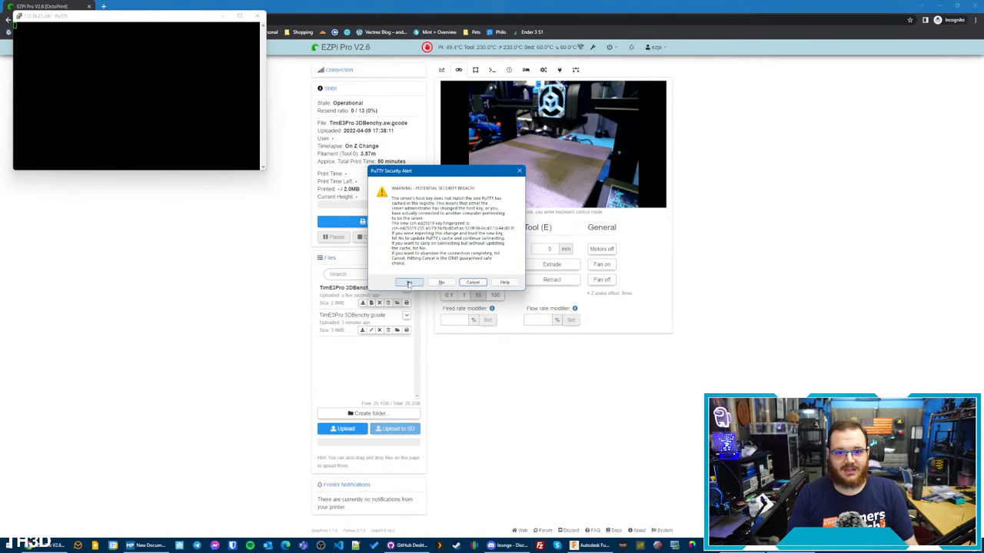
# Accept the Pi's host key and log in as pi to reach the OctoPi shell prompt
pyautogui.click(409, 283)
pyautogui.write('sudo nano /')
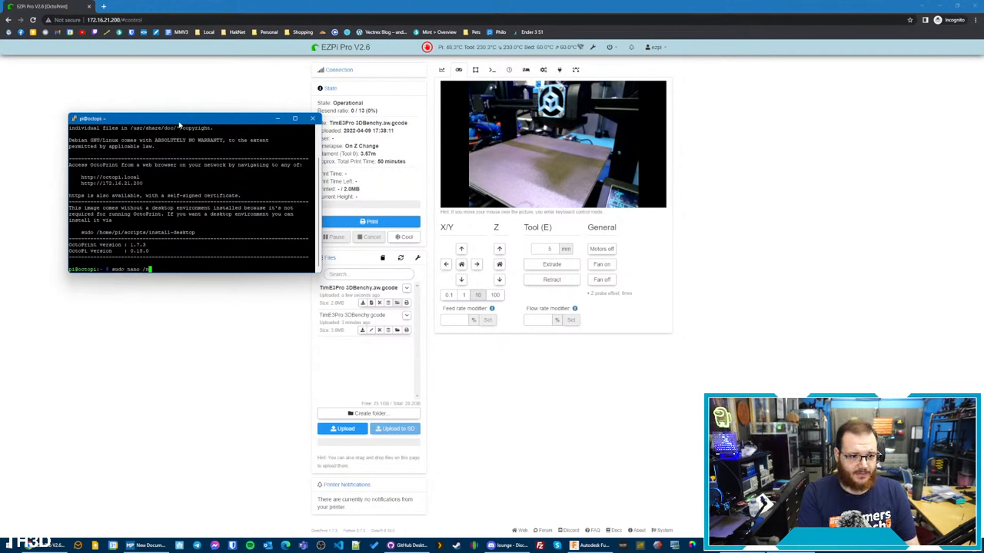
# Run sudo nano /boot/octopi.txt and answer the password prompt to edit the camera options
pyautogui.write('oot/octopi.txt')
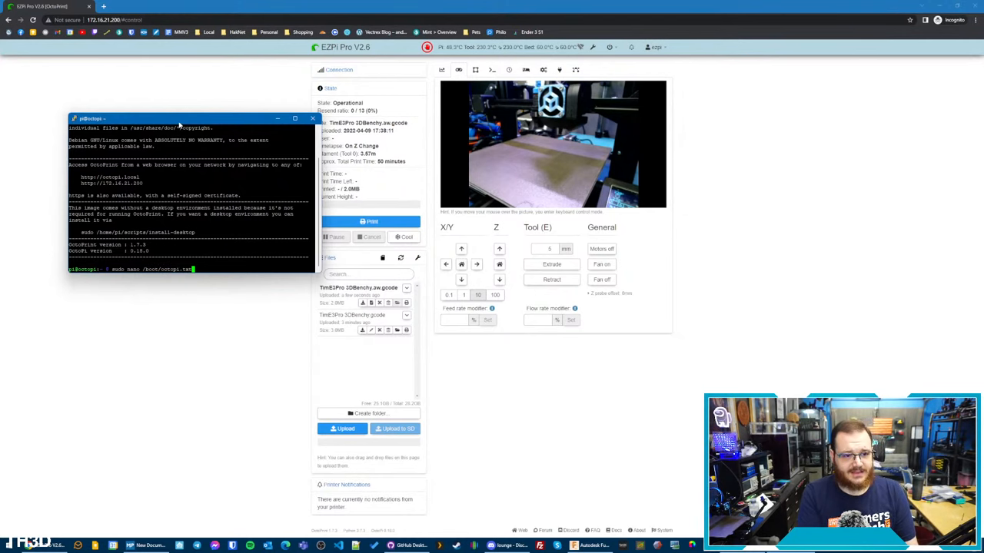
pyautogui.press('Return')
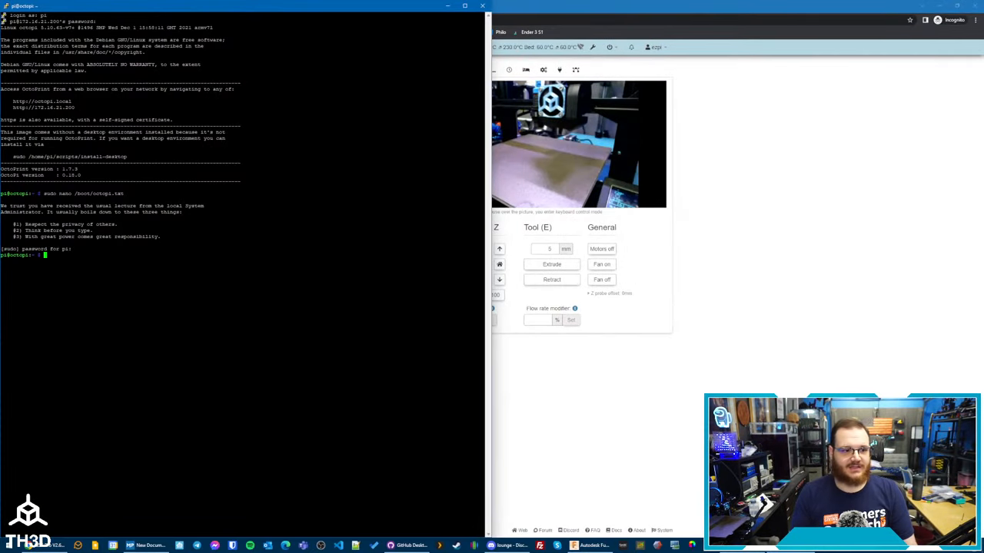
# Run sudo systemctl restart webcamd.service so the new camera settings take effect
pyautogui.write('sudo systemctl')
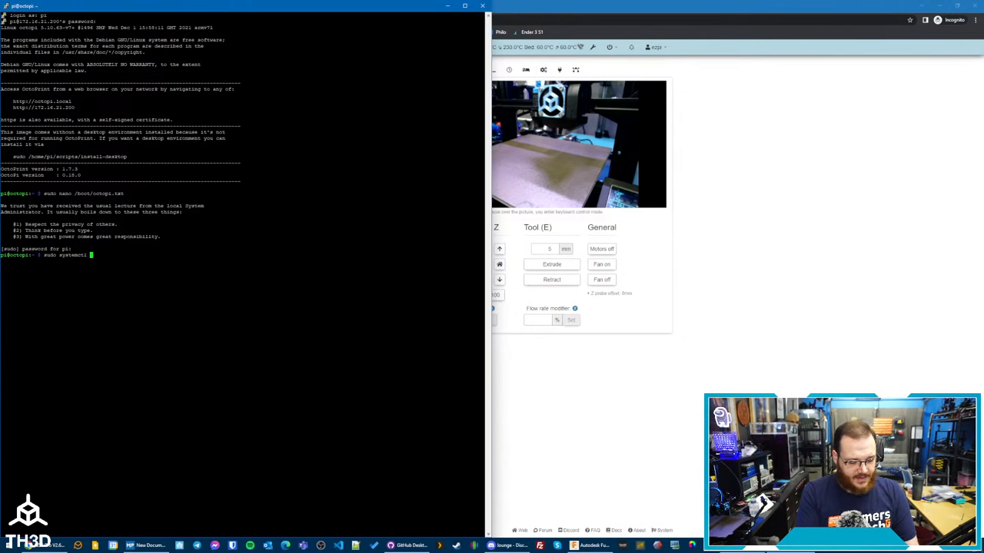
pyautogui.write('webcamd')
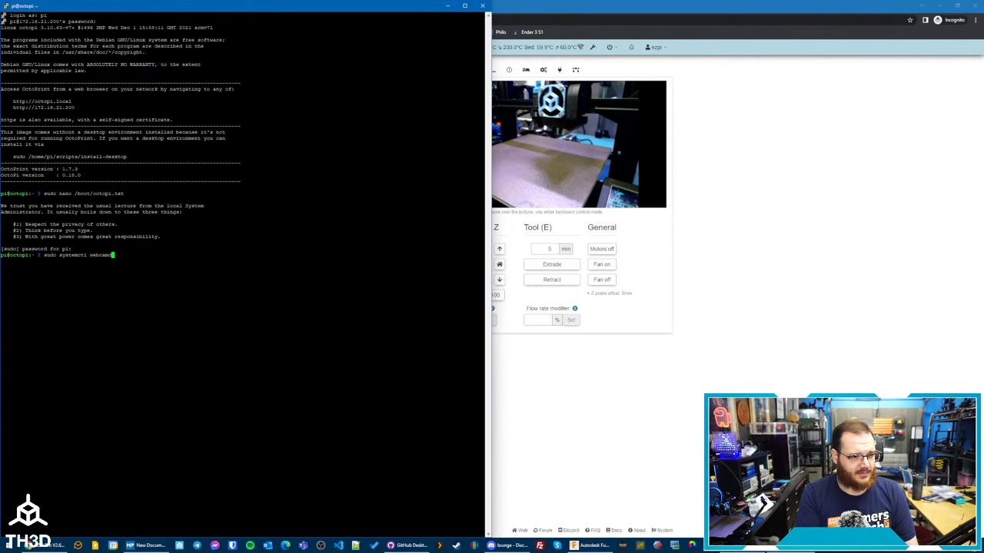
pyautogui.write('restart')
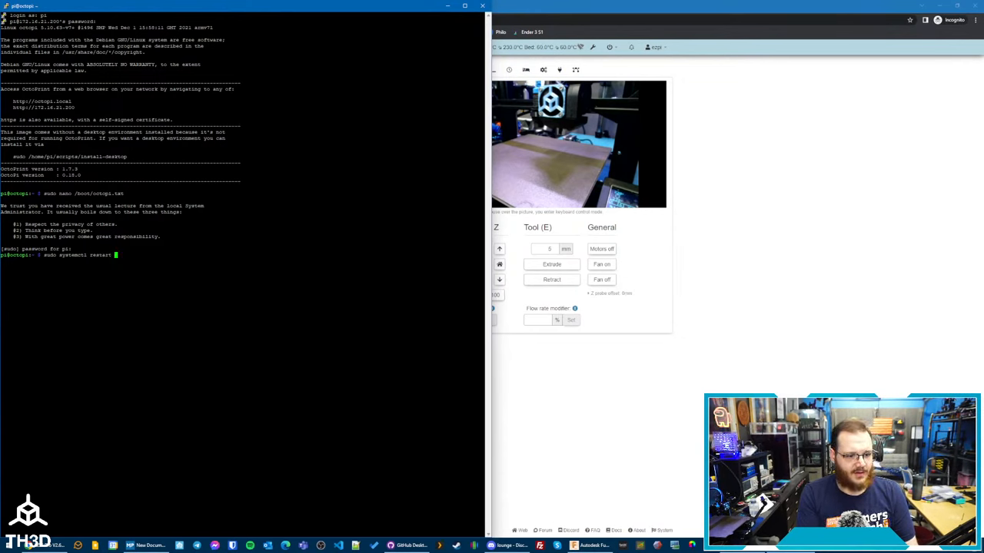
pyautogui.write('webc')
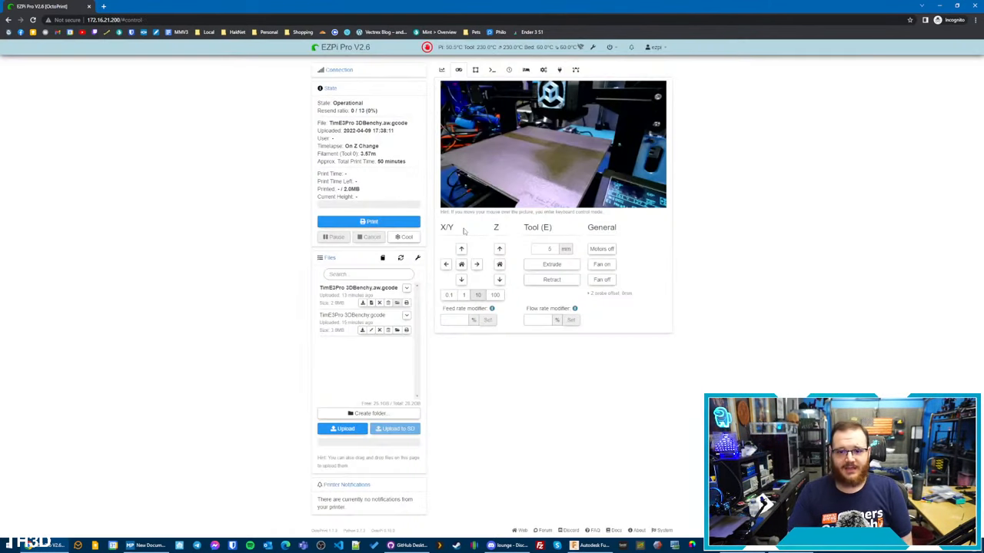
# Open the OctoPrint webcam stream in its own tab, showing the sharp hotend close-up
pyautogui.click(461, 264)
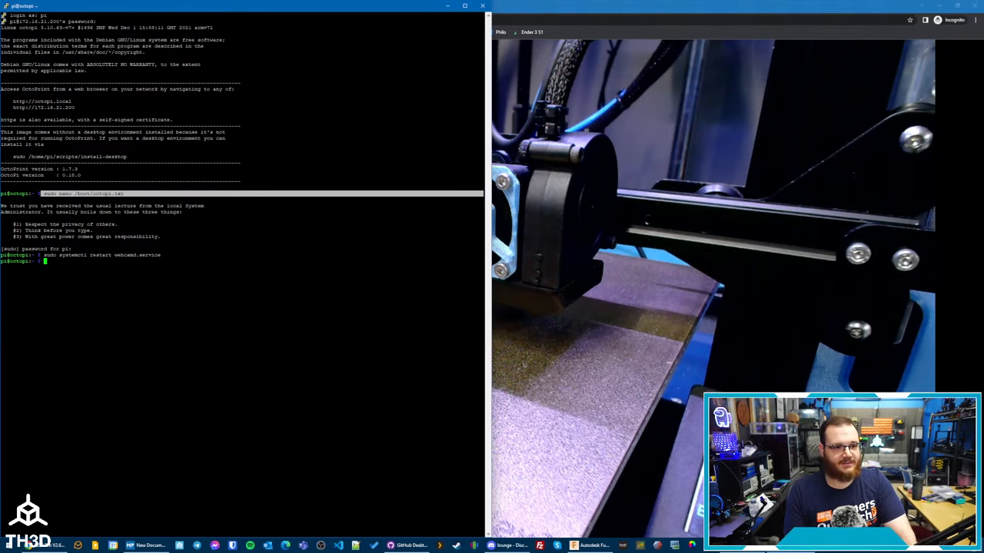
# Reopen /boot/octopi.txt, scroll to camera_usb_options to check it, and exit nano
pyautogui.press('Return')
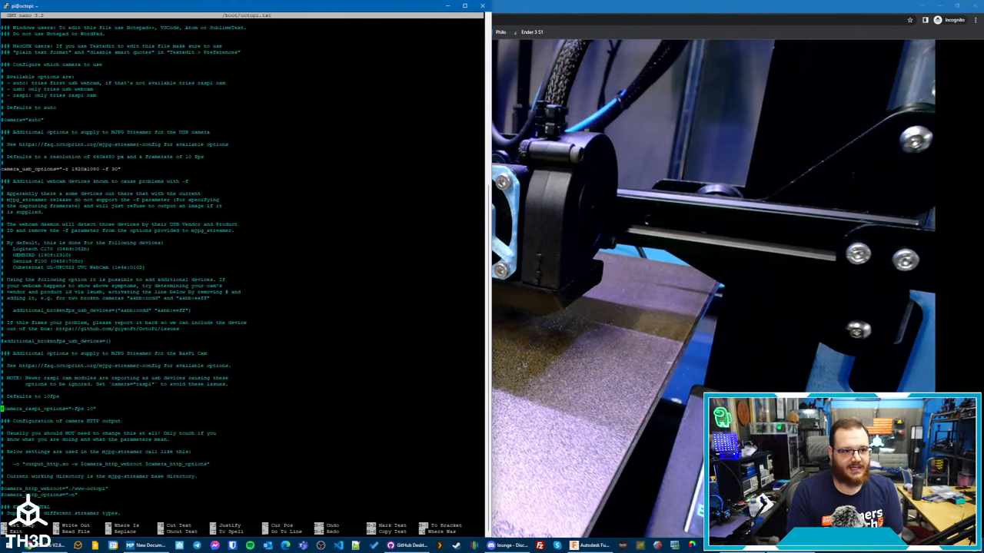
pyautogui.scroll(-3)
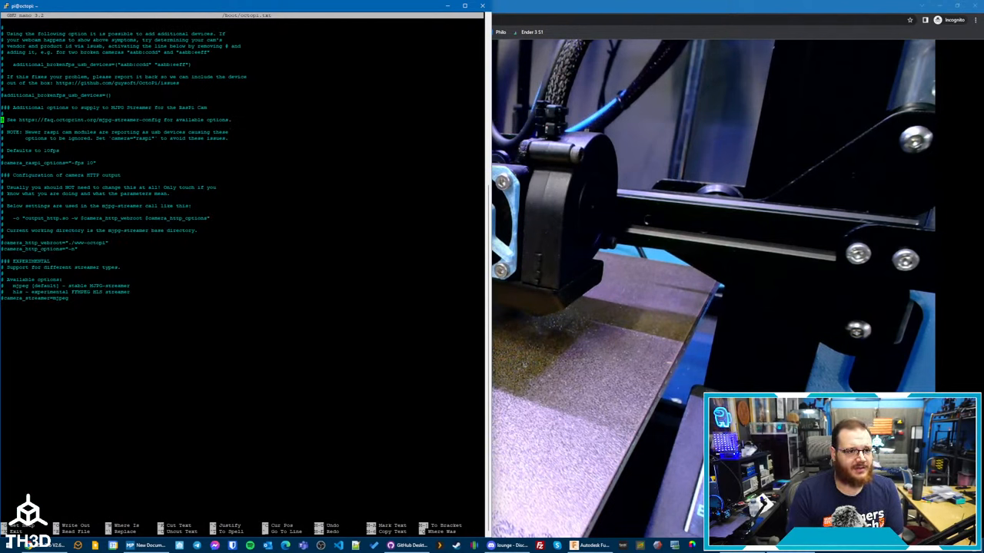
pyautogui.scroll(3)
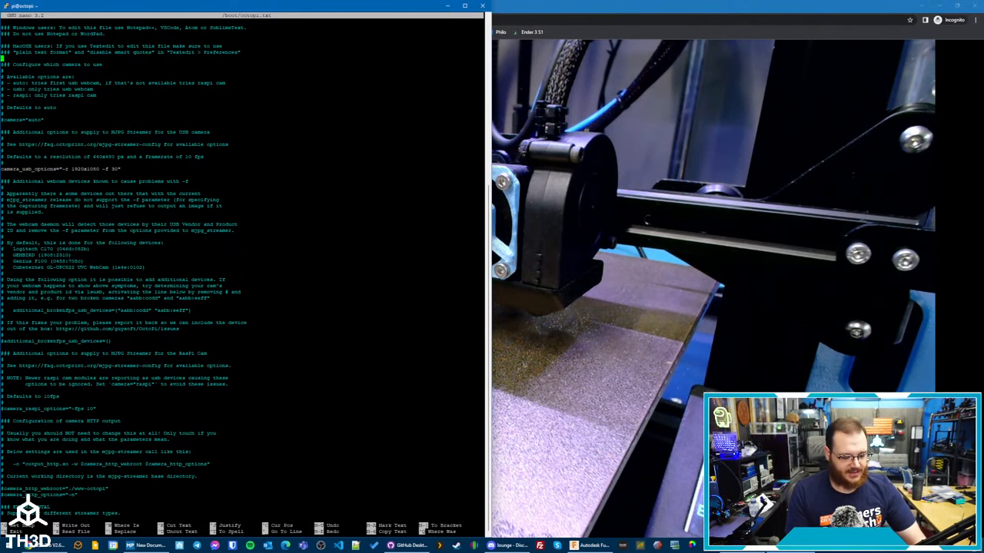
pyautogui.press('ctrl+x')
pyautogui.write('sudo nano /boot/octopi.txt')
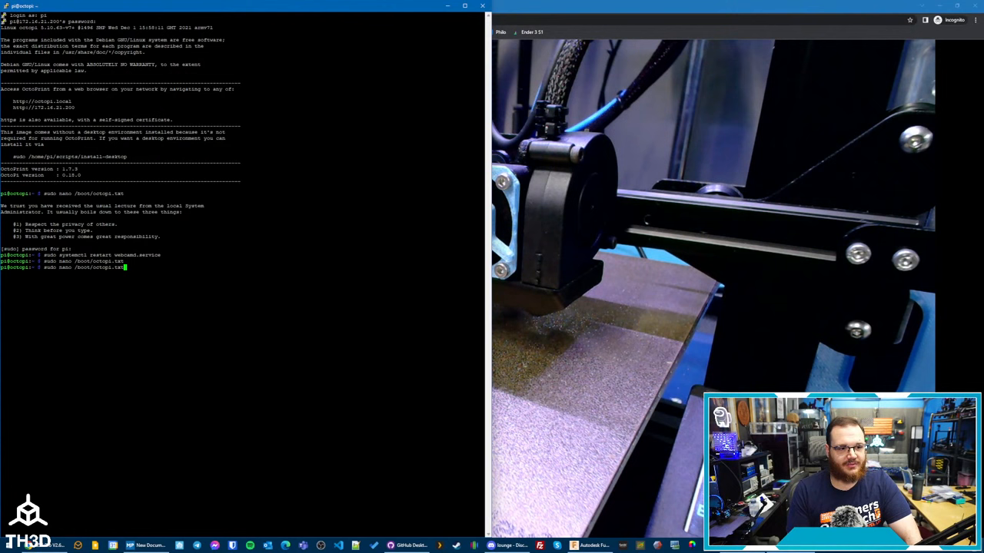
# End the SSH session with exit and bring up OctoPrint's system shutdown/restart options
pyautogui.press('Return')
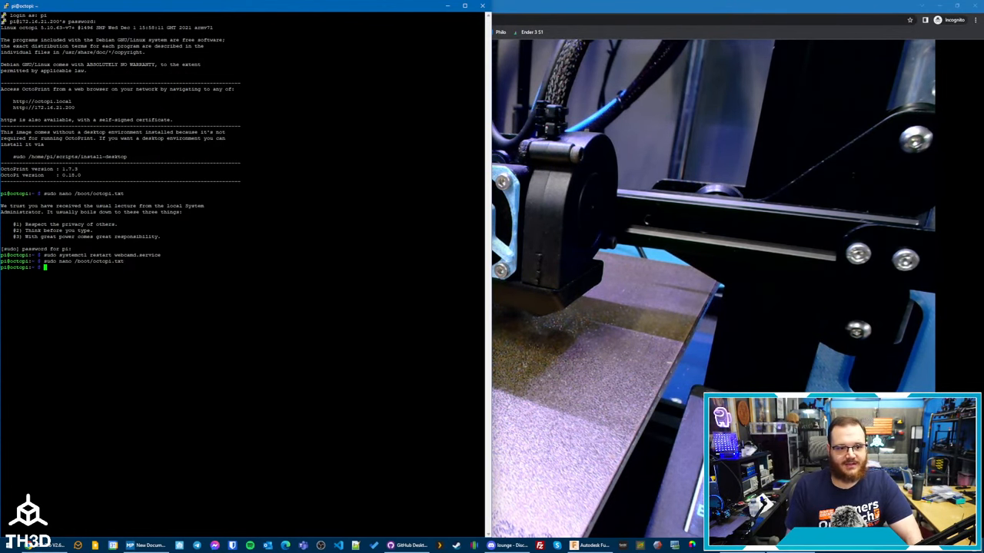
pyautogui.write('exit')
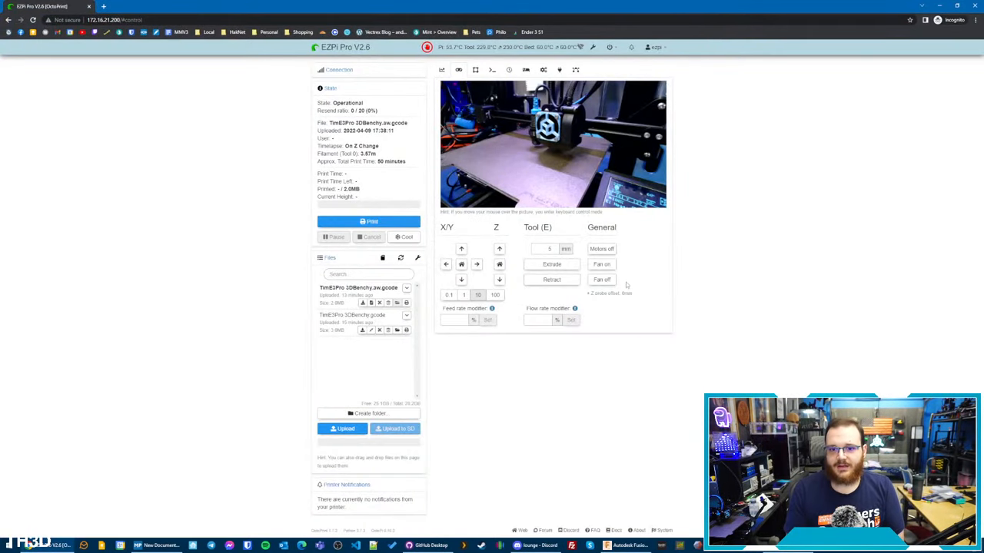
pyautogui.click(609, 46)
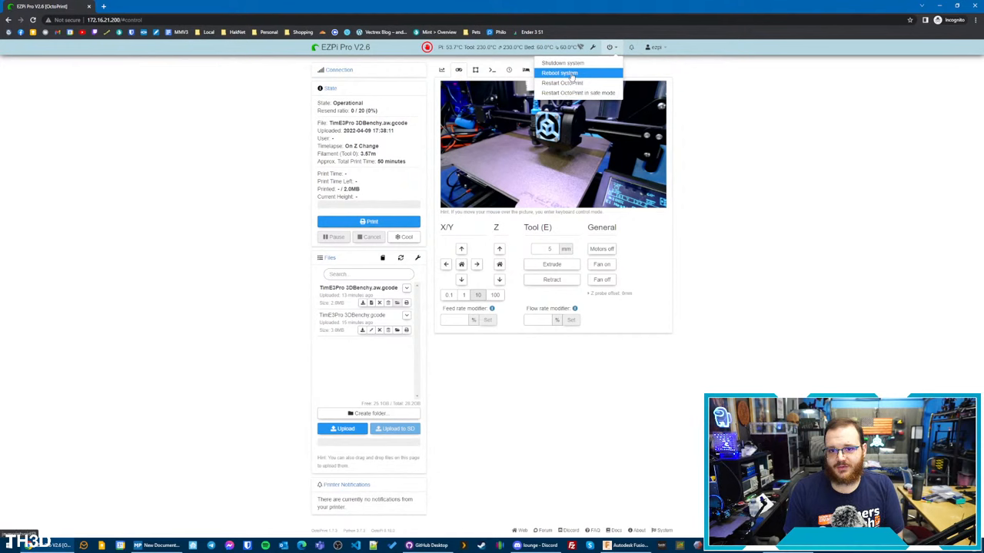